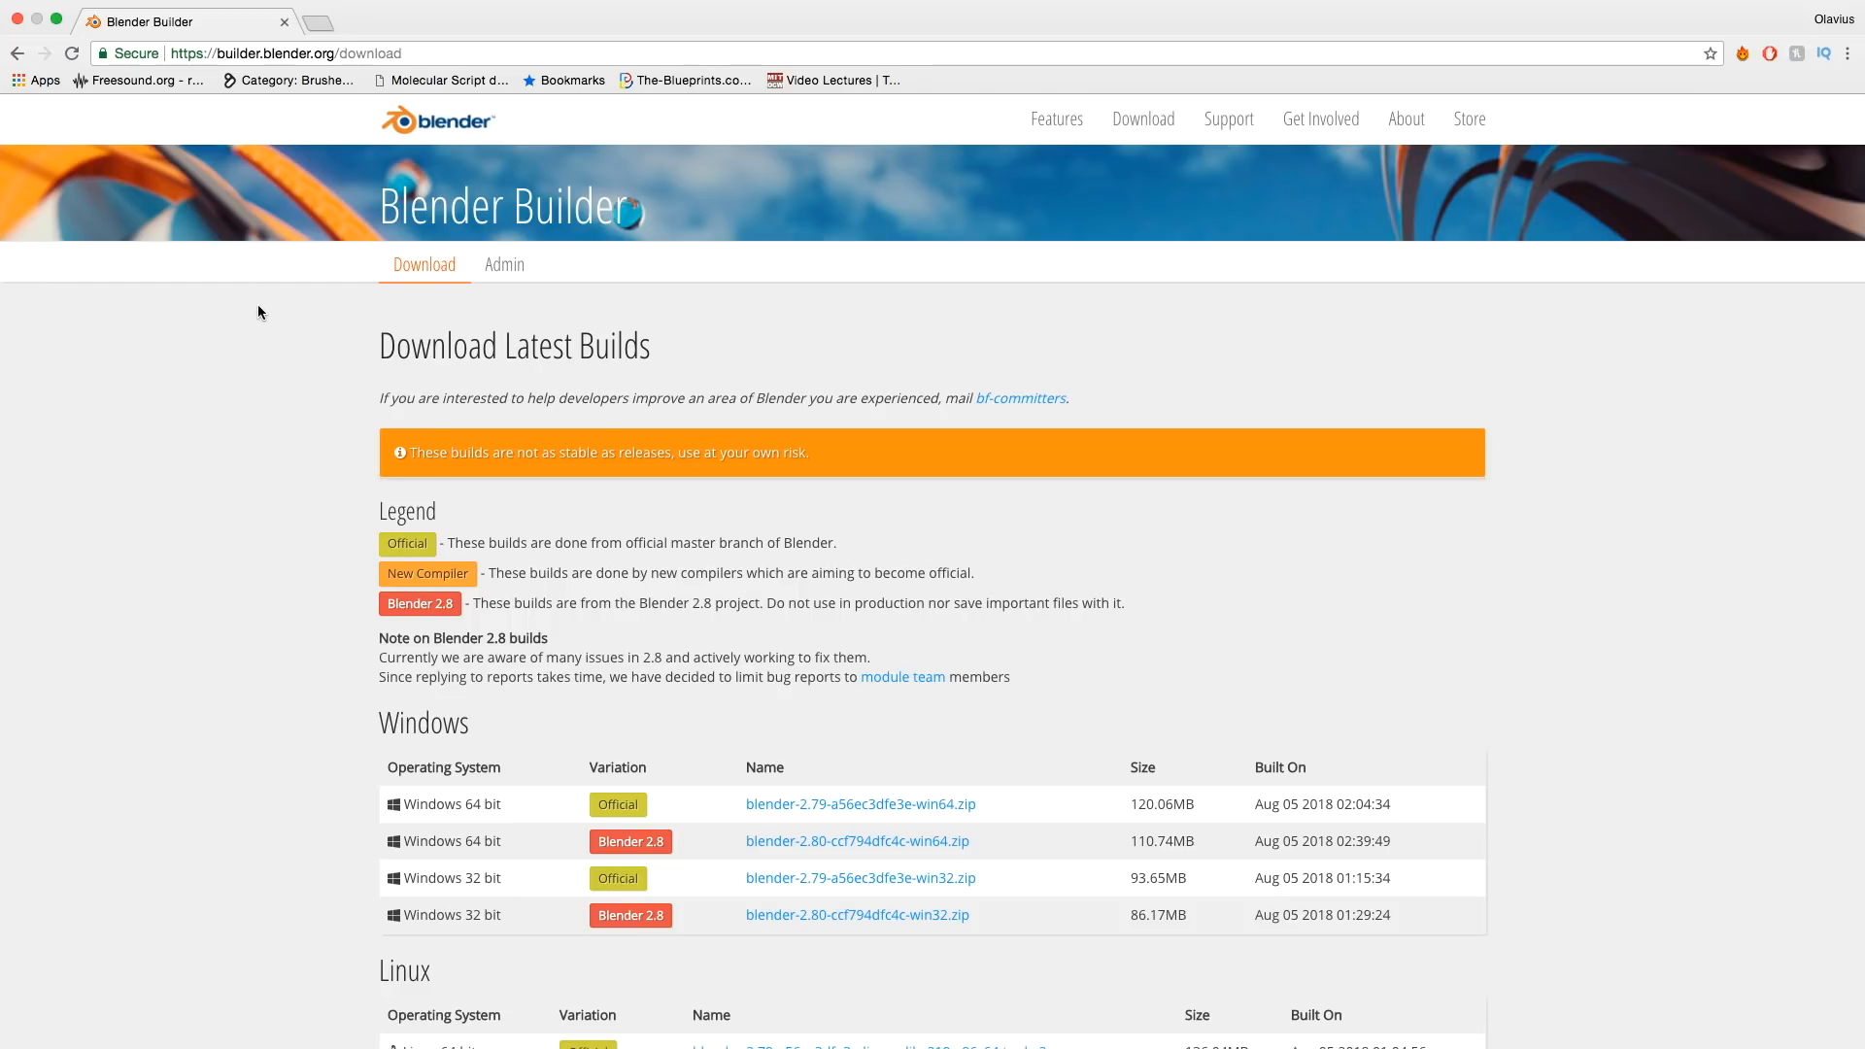
# - Scroll the Blender Builder page down to the Windows, Linux and macOS 2.79/2.80 build tables
pyautogui.scroll(-3)
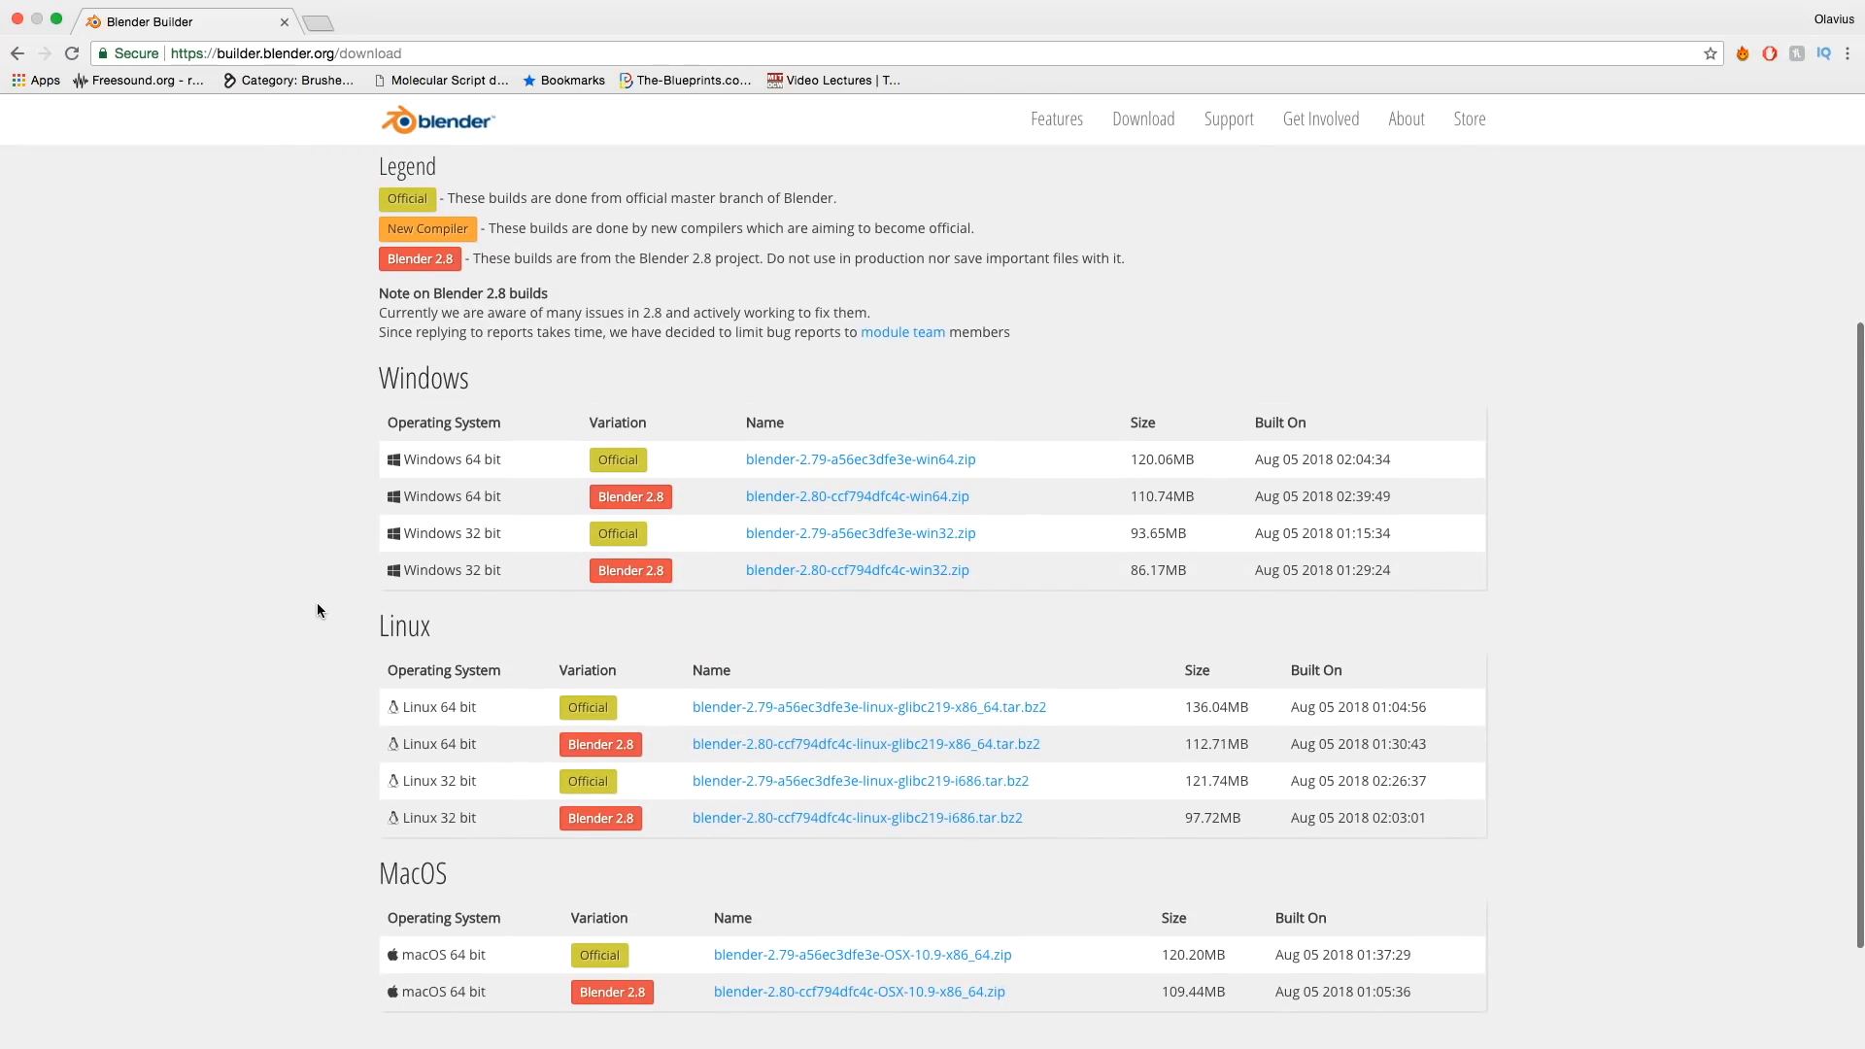
pyautogui.scroll(-3)
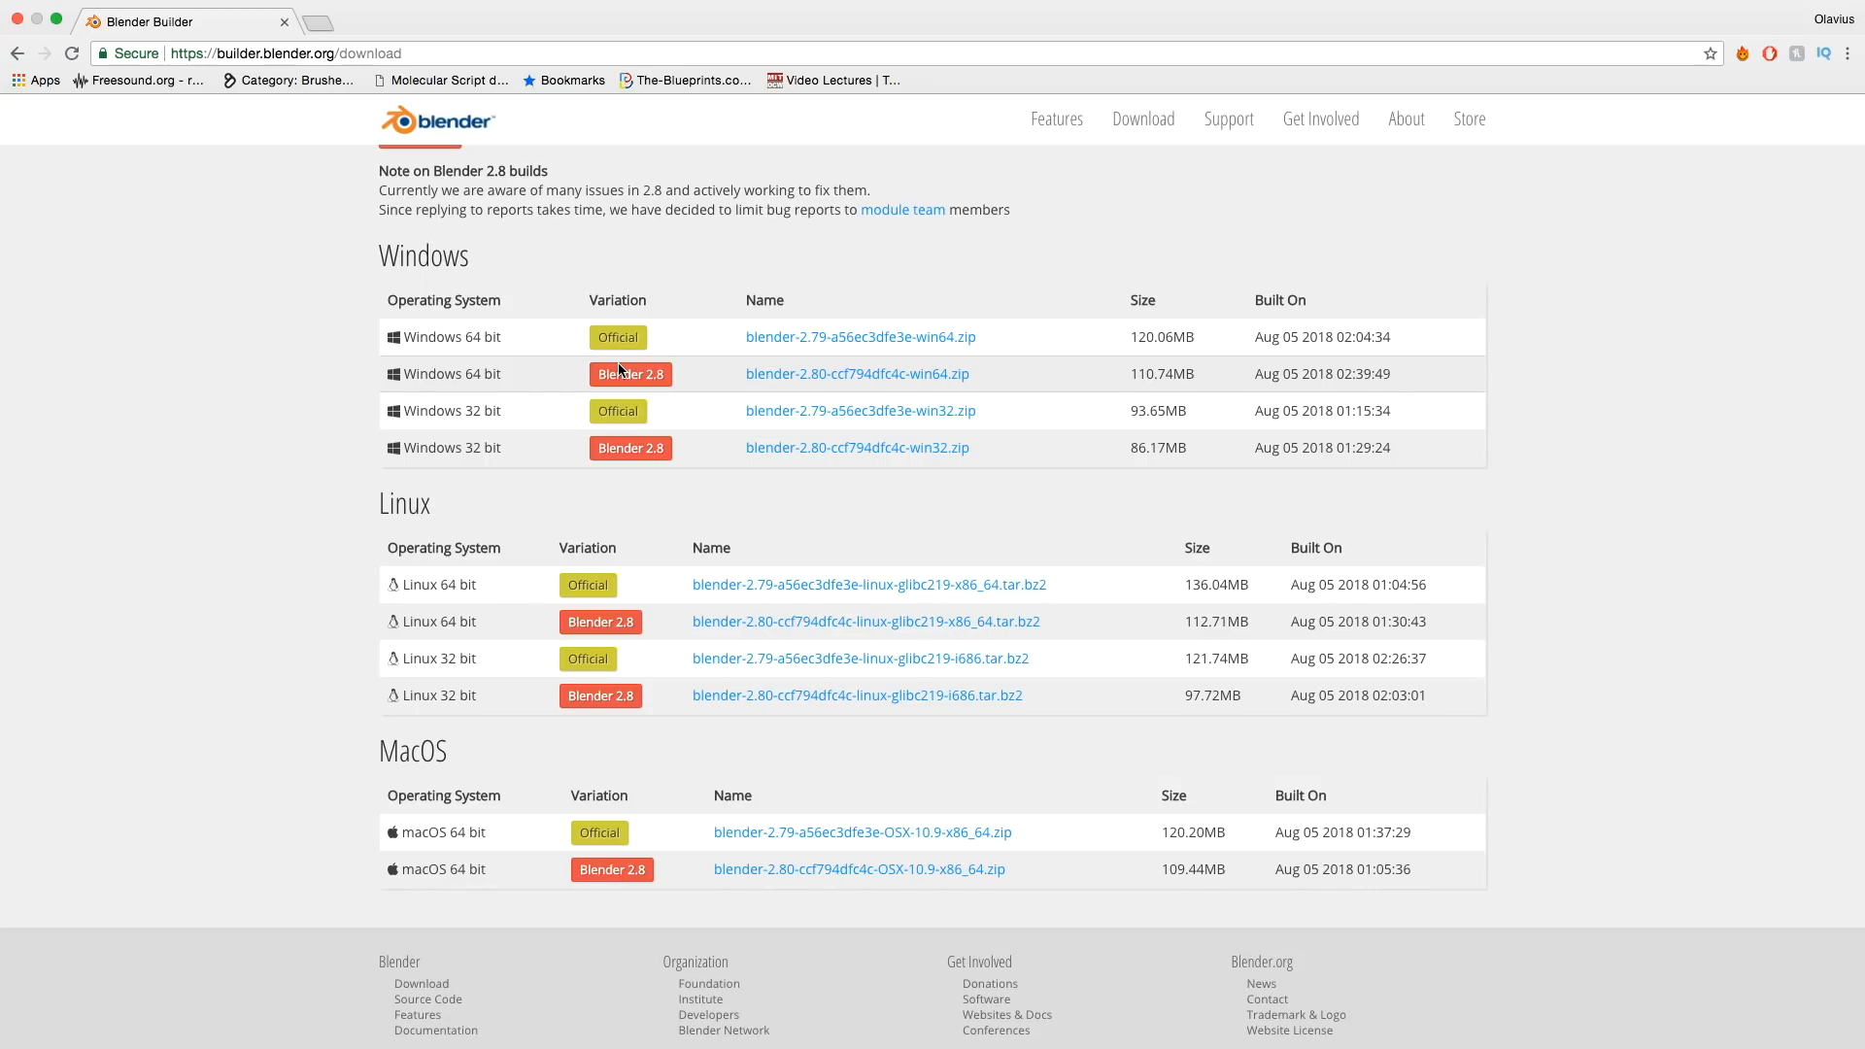
pyautogui.moveTo(599, 701)
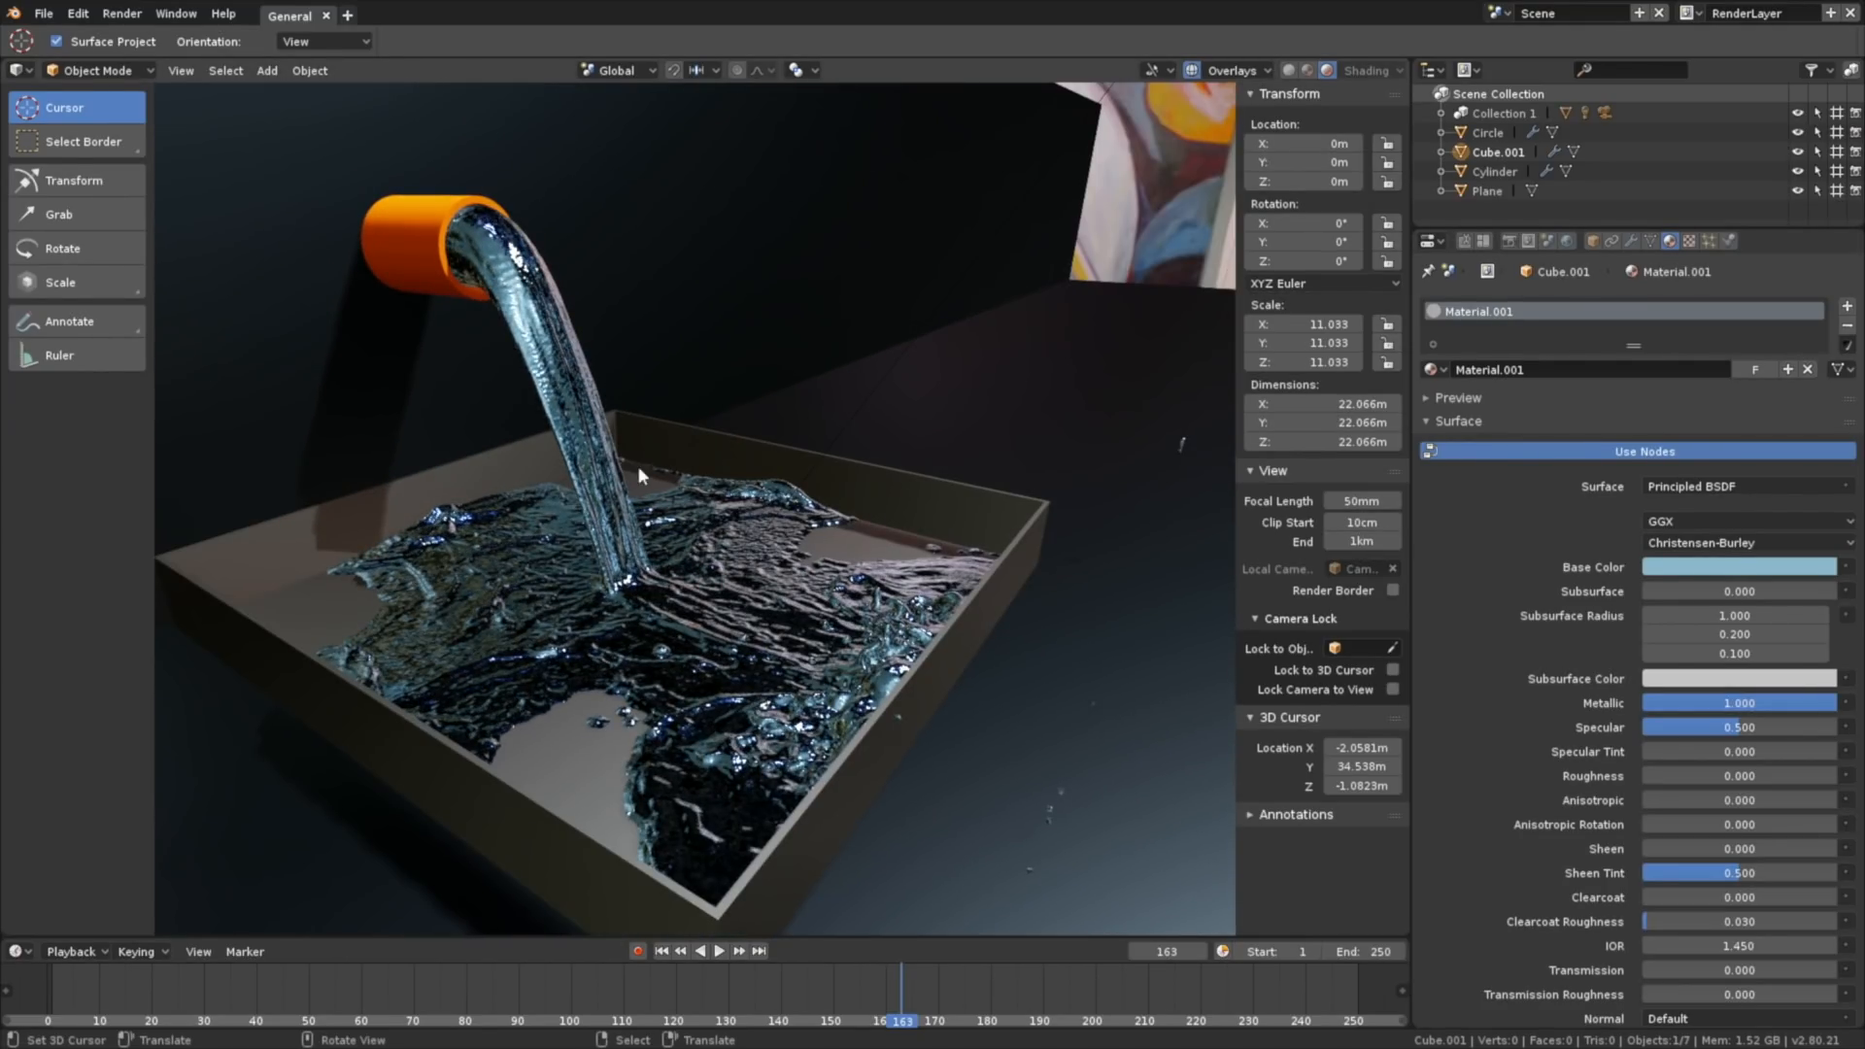
# - Select the orange pipe to view its Glossy BSDF material, then the grey glossy tray
pyautogui.click(1494, 171)
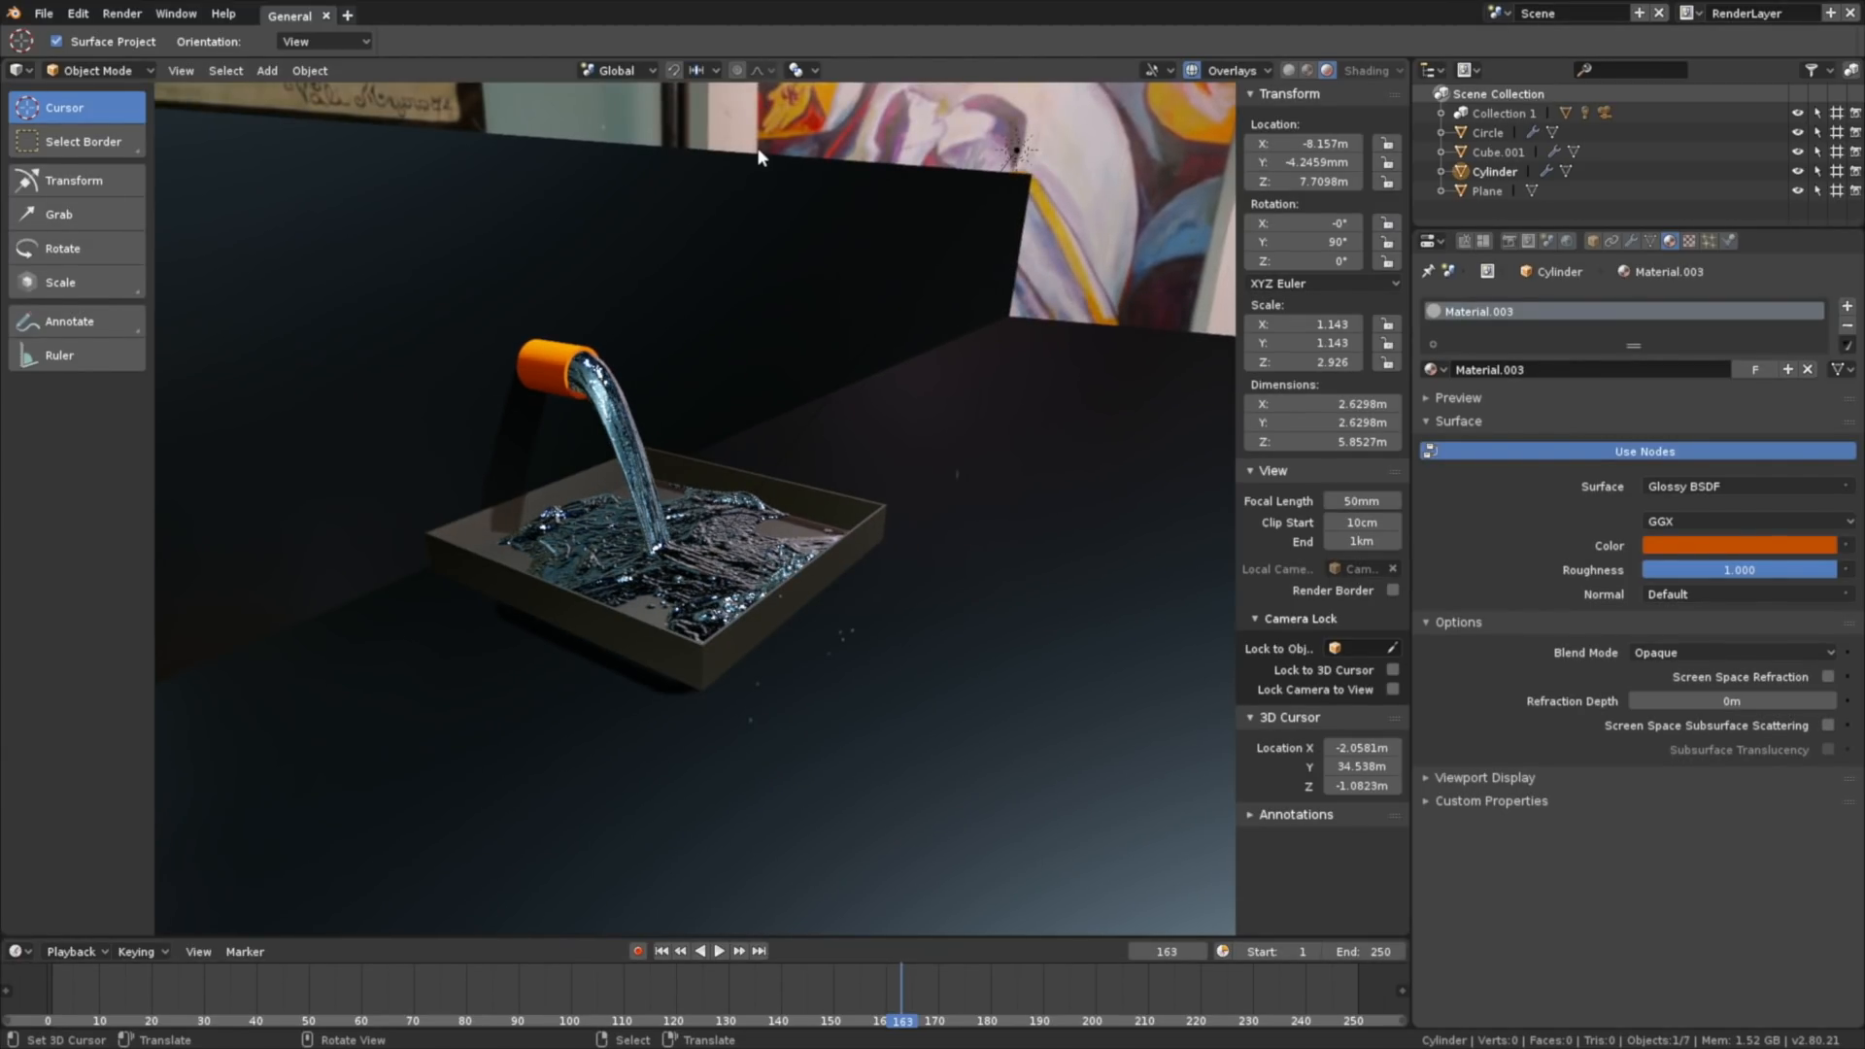
pyautogui.click(1484, 190)
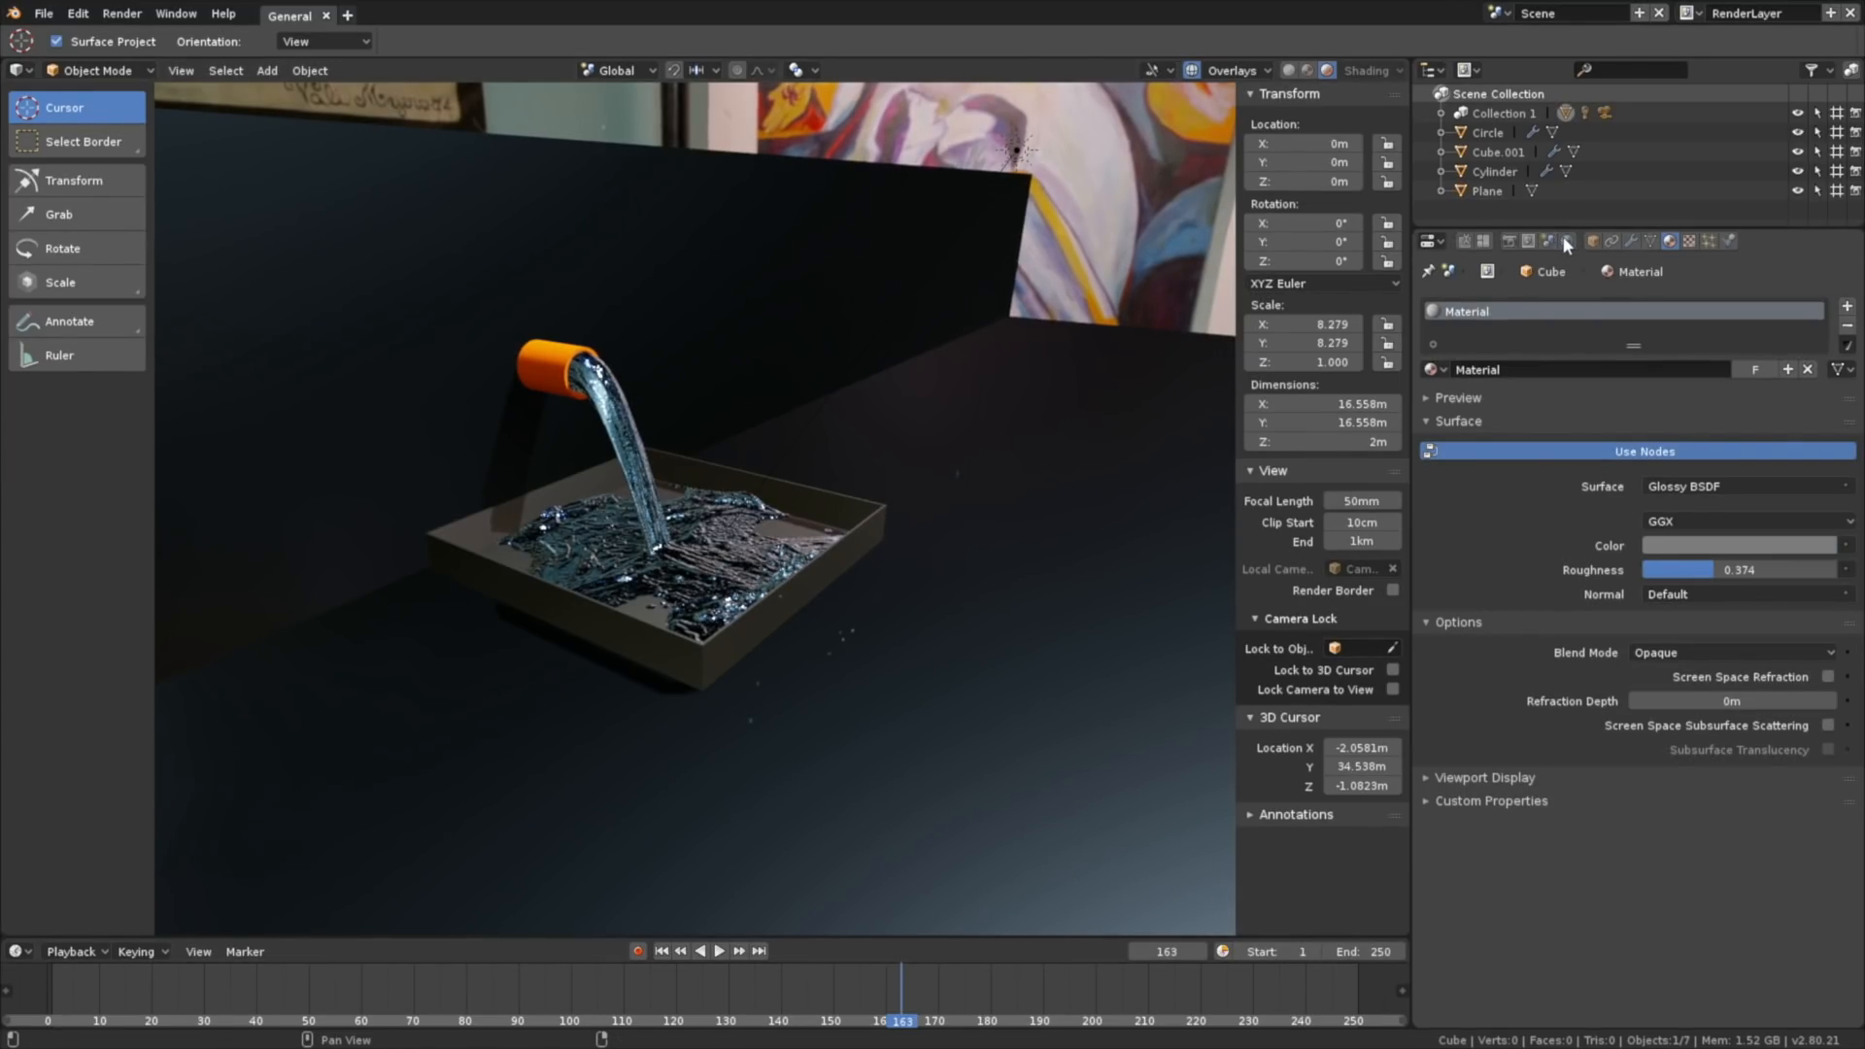
# - Show the Chelsea_Stairs_3k.hdr world background and orbit around the environment before returning to the camera view
pyautogui.click(1566, 242)
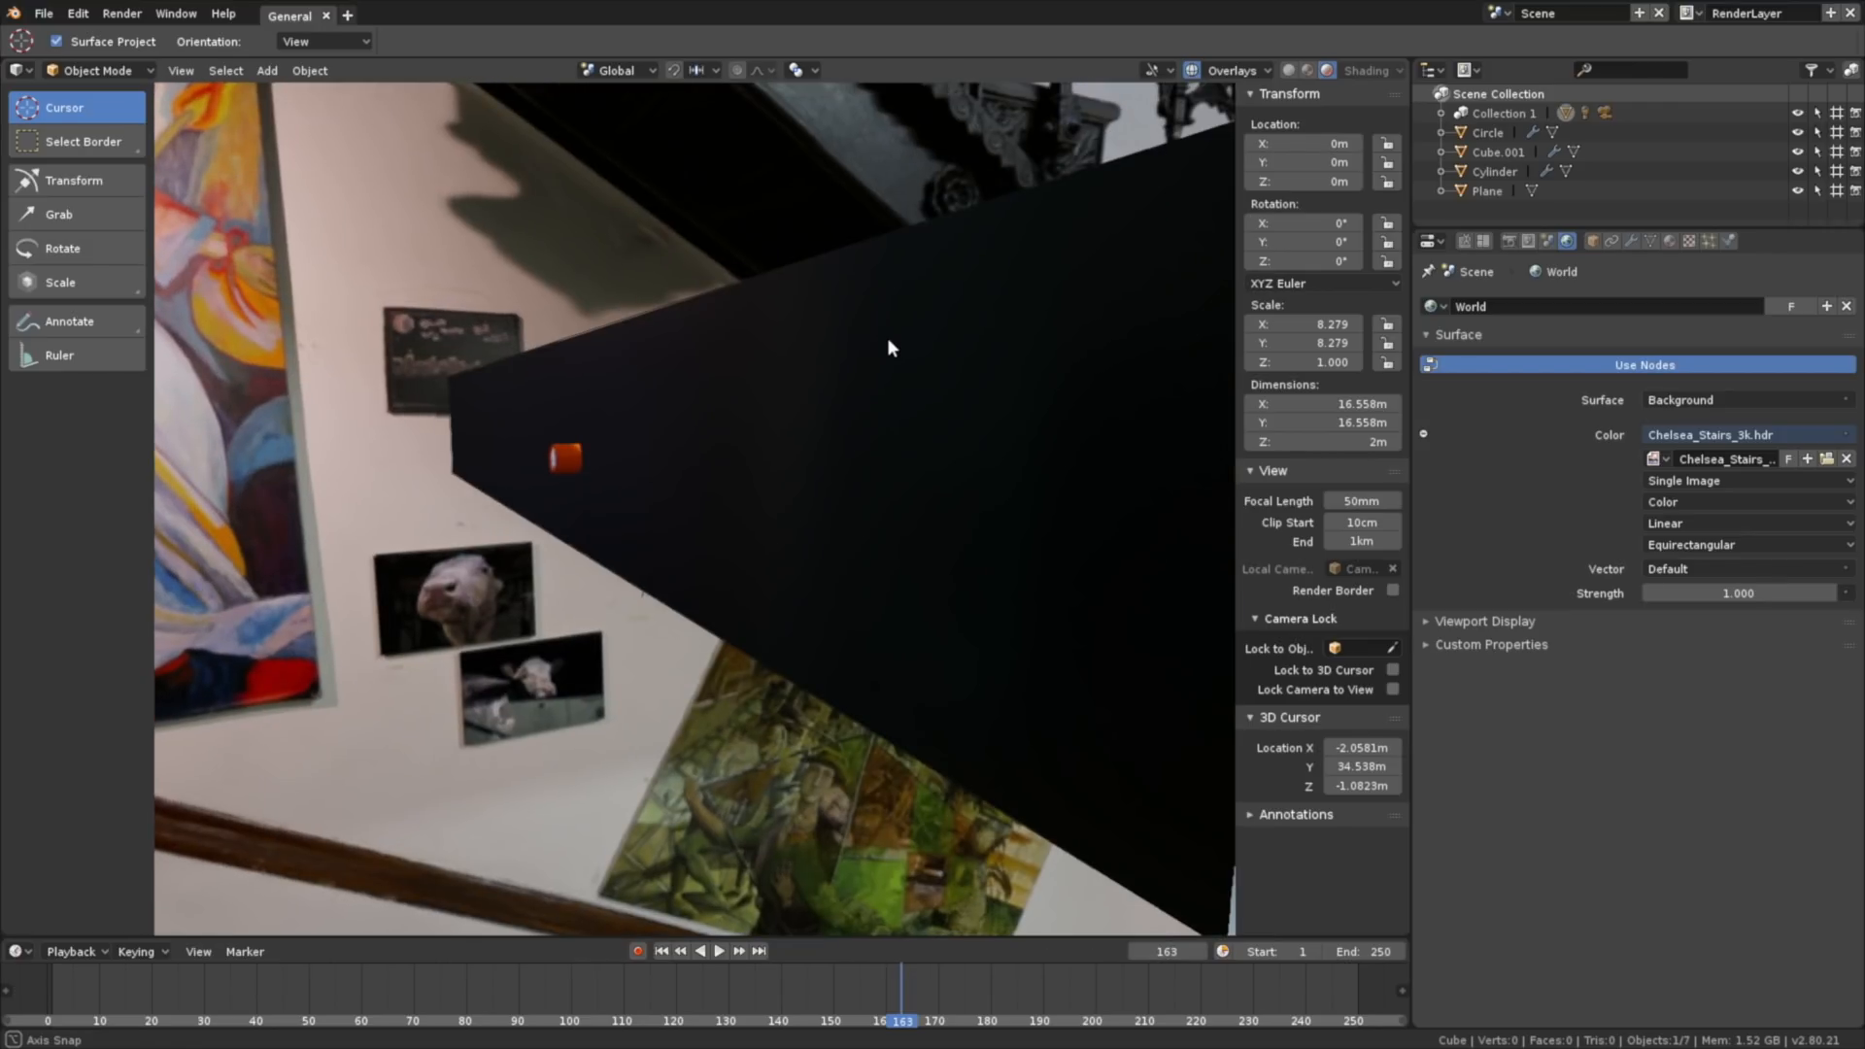
pyautogui.moveTo(889, 348); pyautogui.dragTo(747, 365)
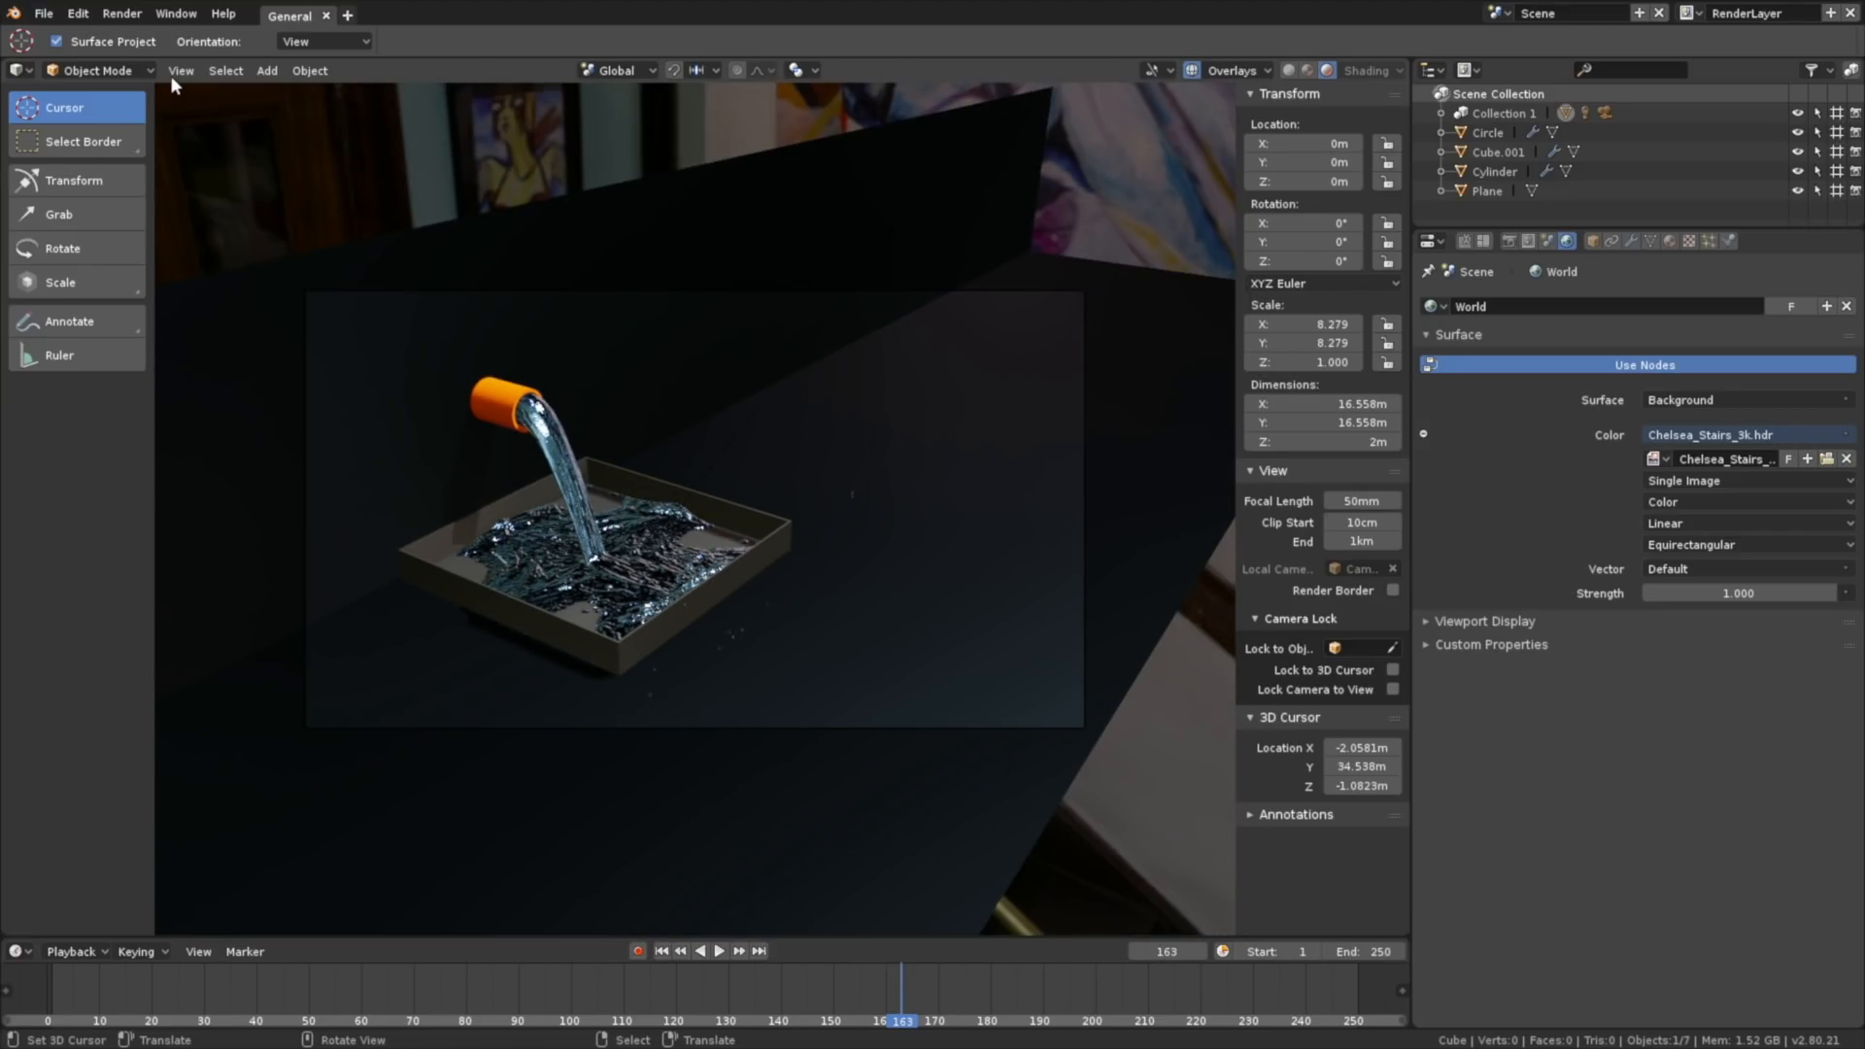
pyautogui.click(122, 12)
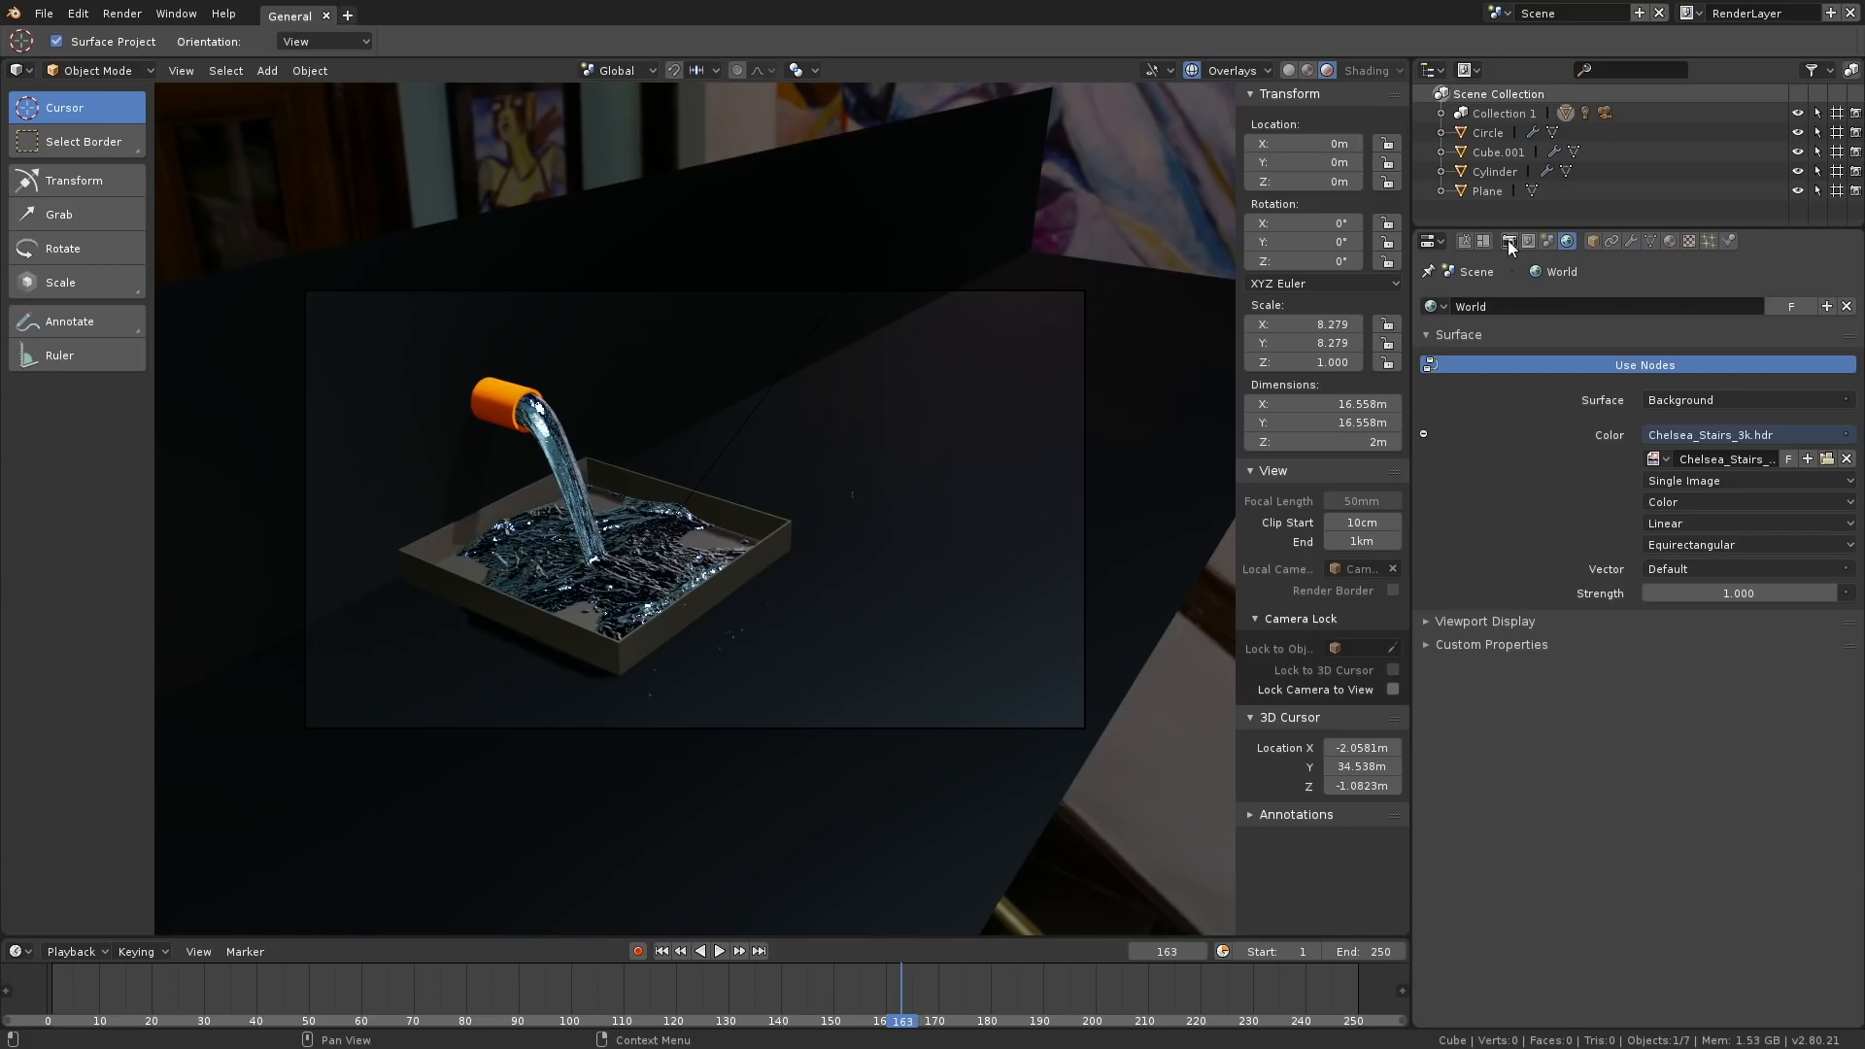
# - Show the Eevee render properties: 1920×1080, frames 1–250 at 30 fps, AVI JPEG output
pyautogui.click(1508, 242)
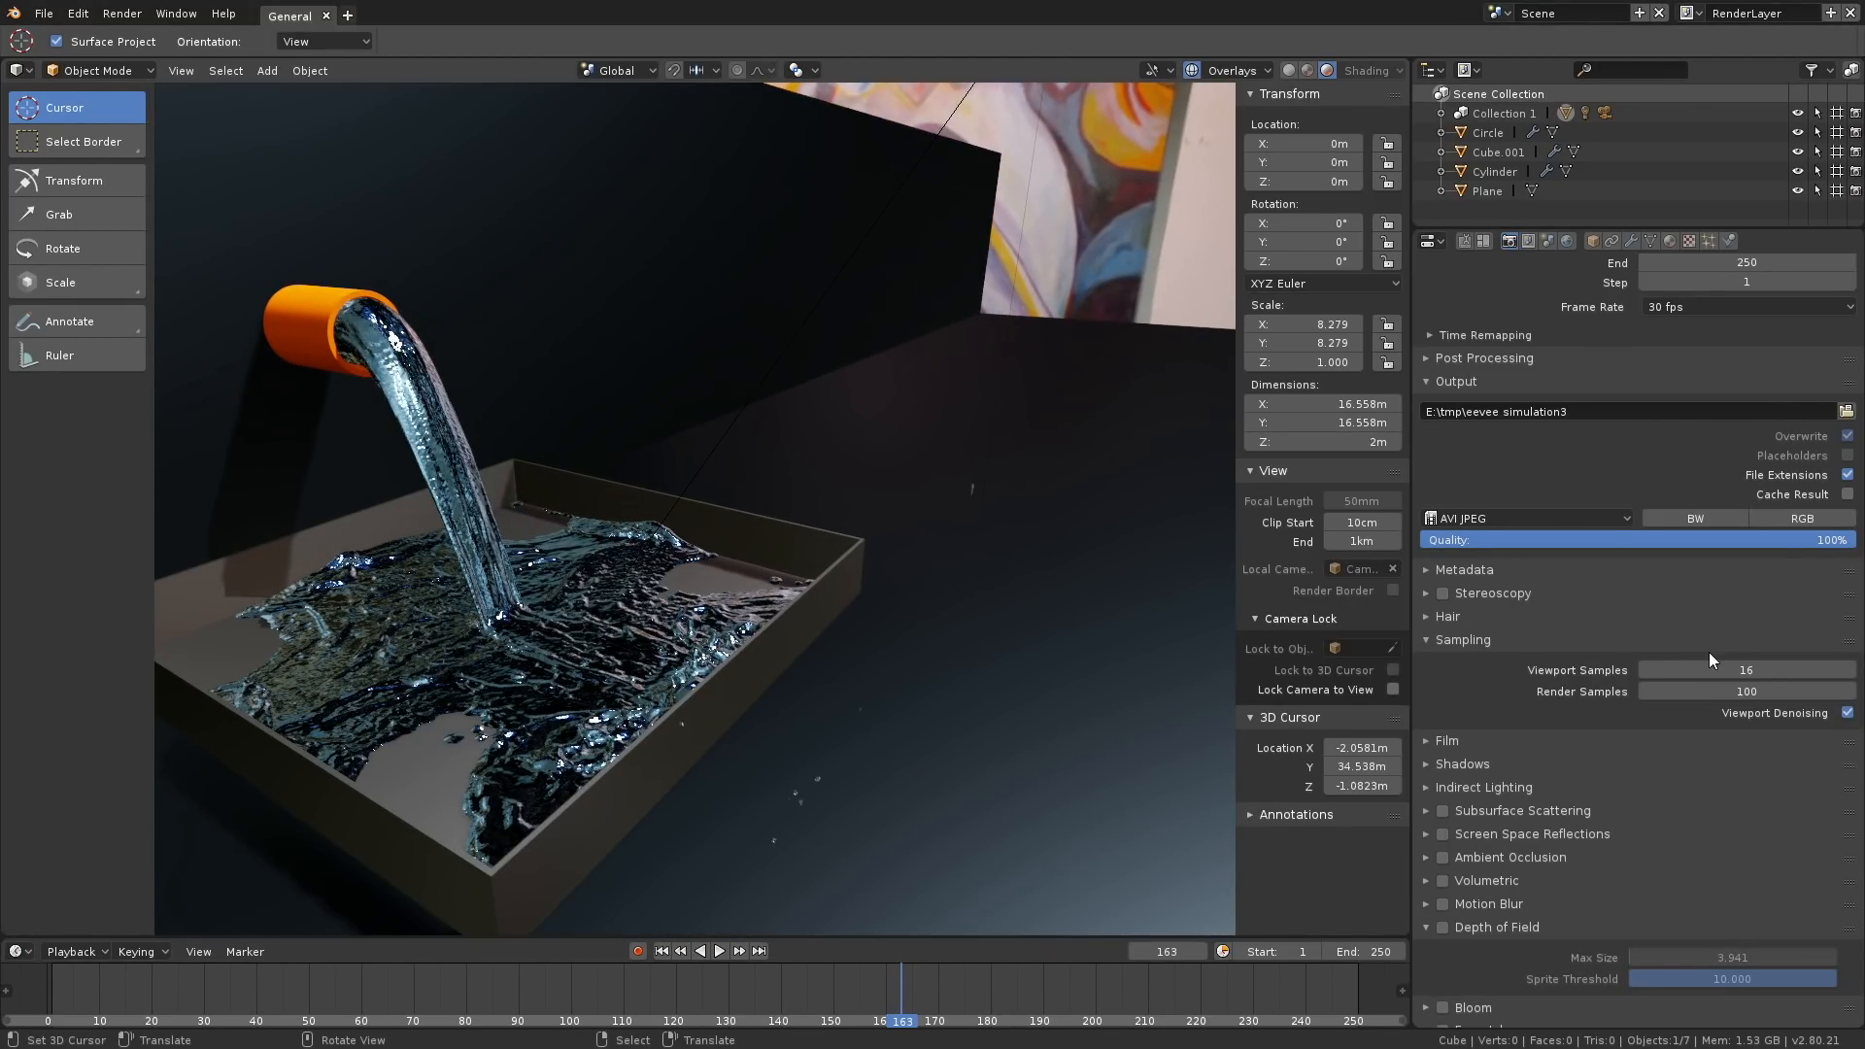
pyautogui.moveTo(1712, 691)
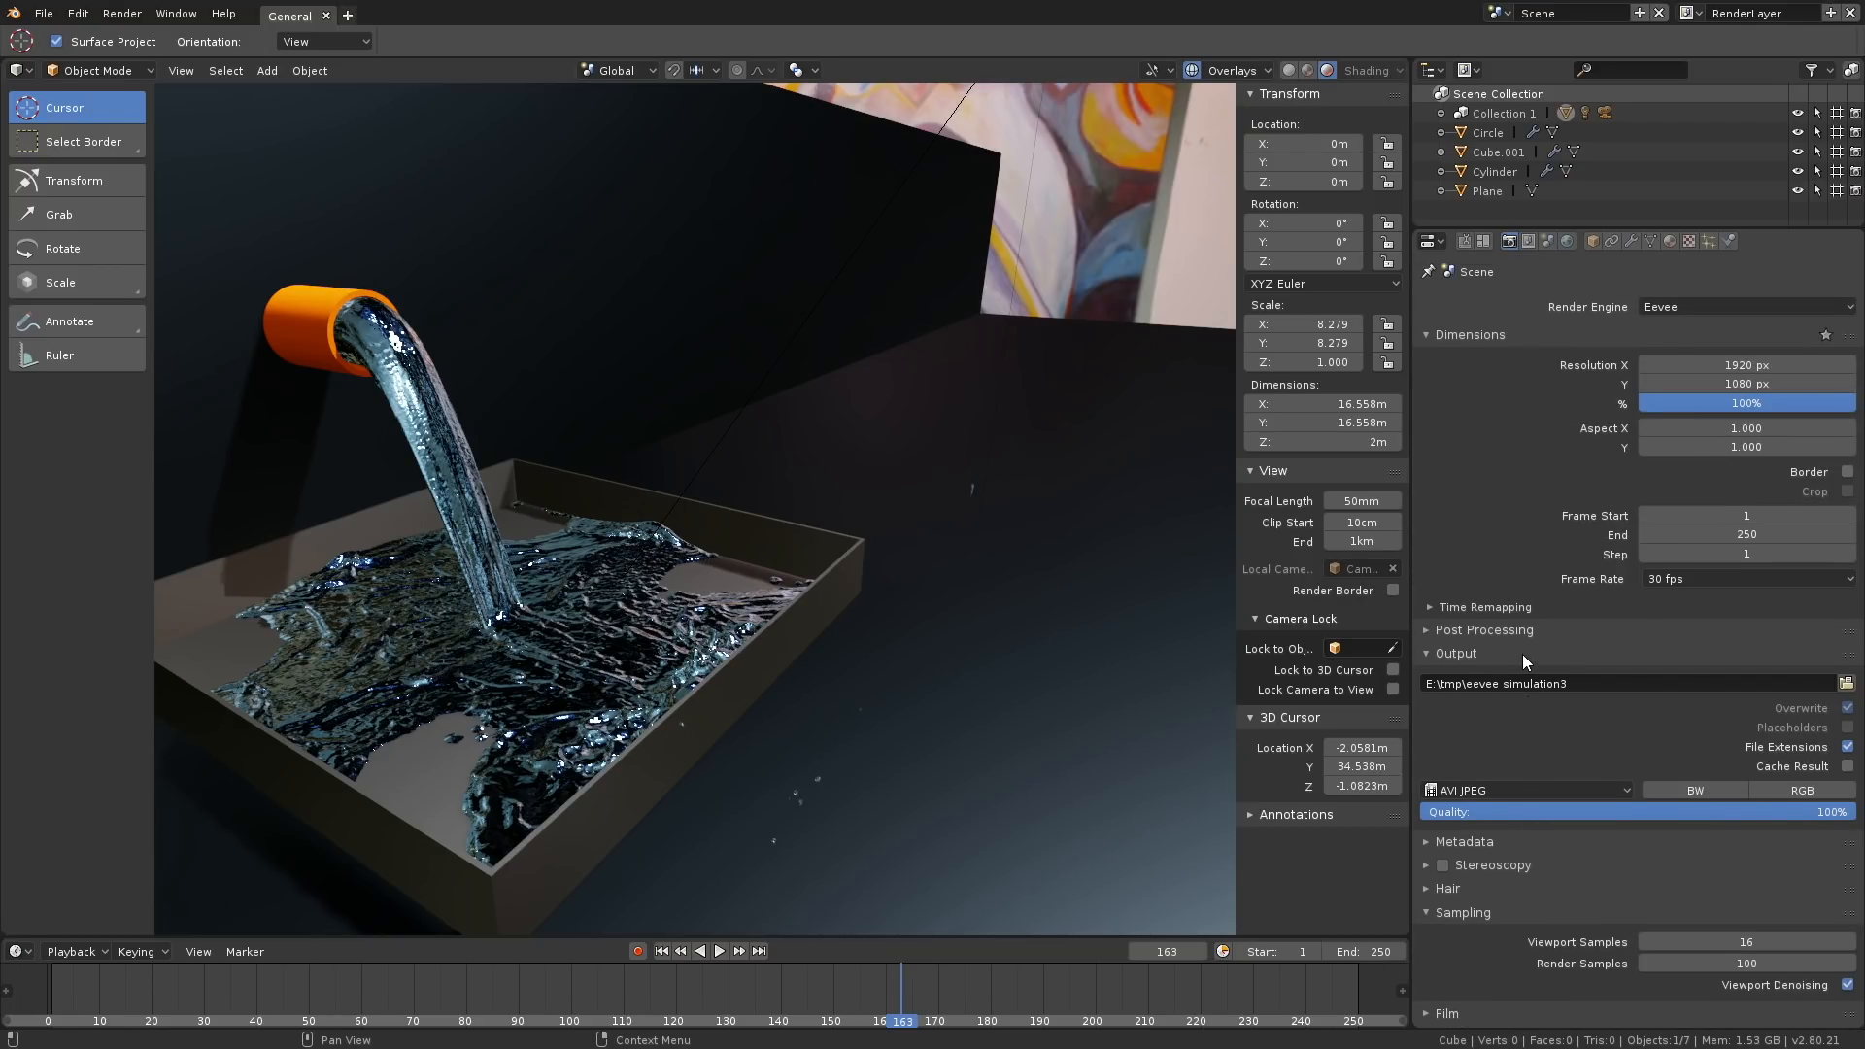
# - Launch Render Animation, then view Cube.001's fluid domain physics (resolution 400, preview 45)
pyautogui.click(121, 12)
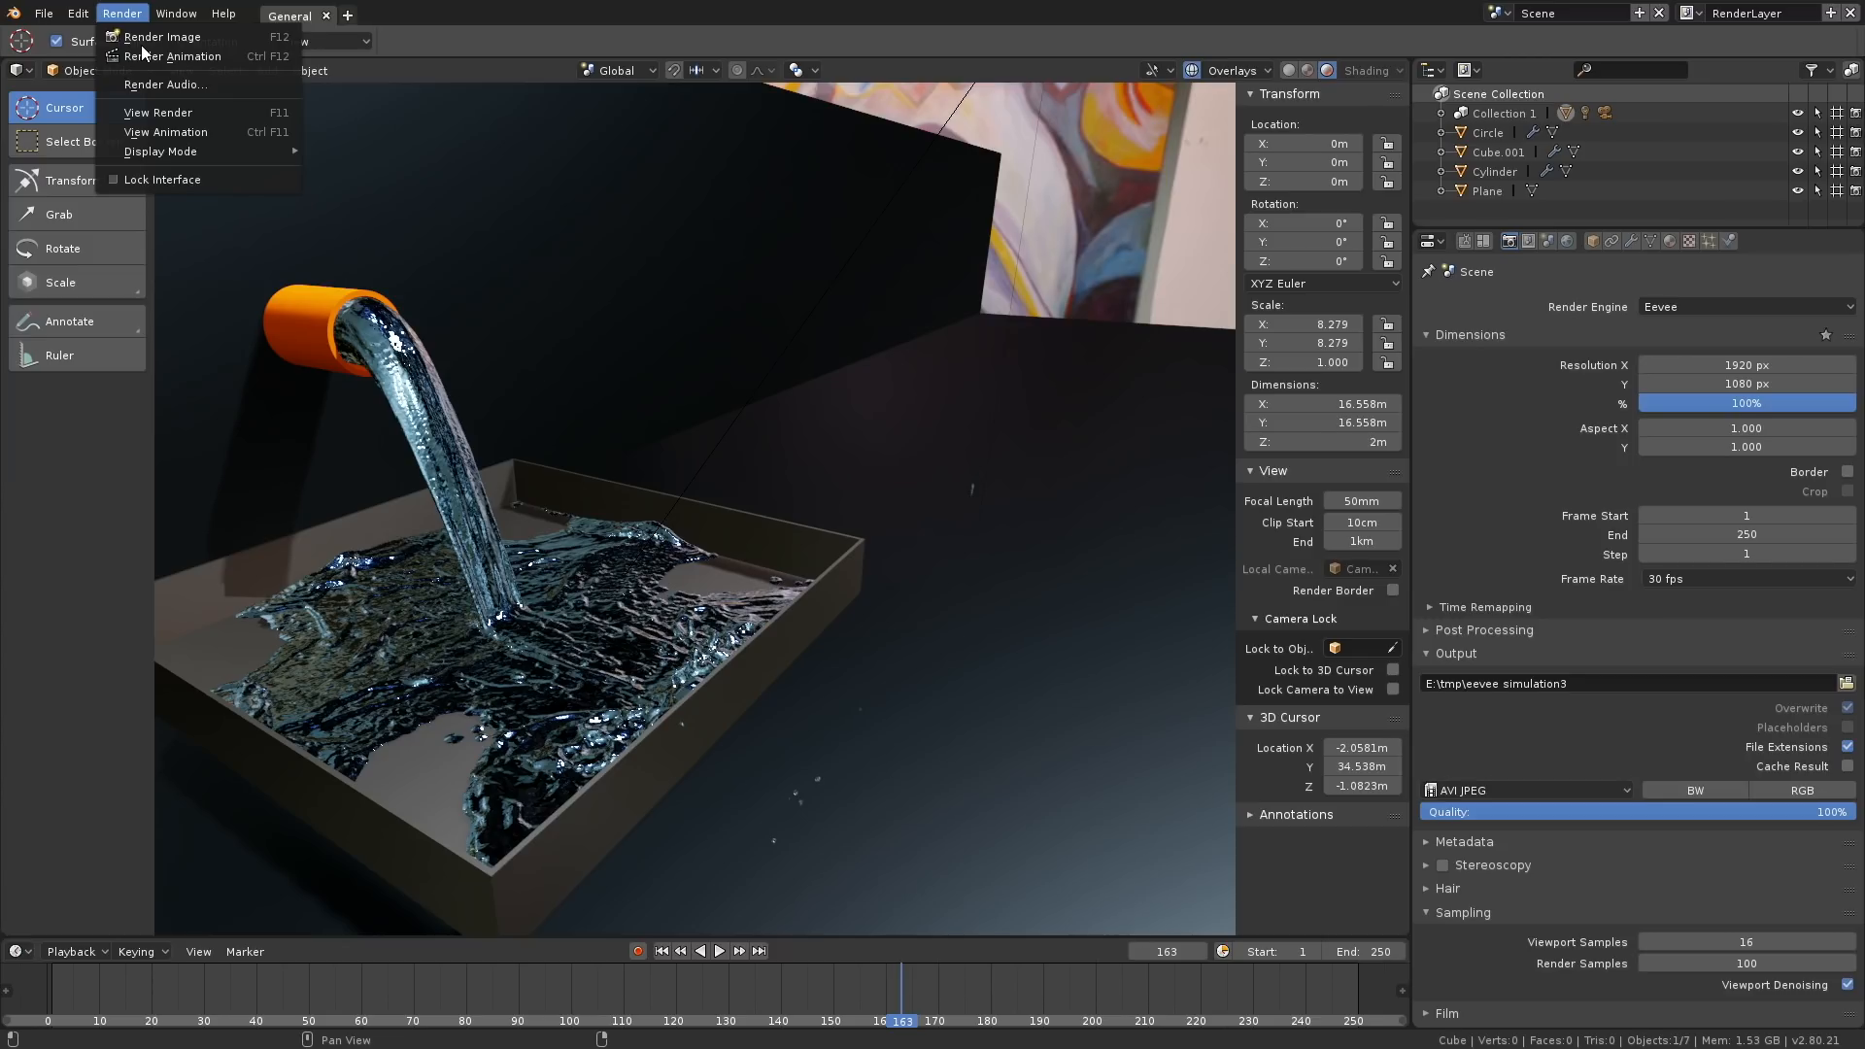
pyautogui.moveTo(173, 56)
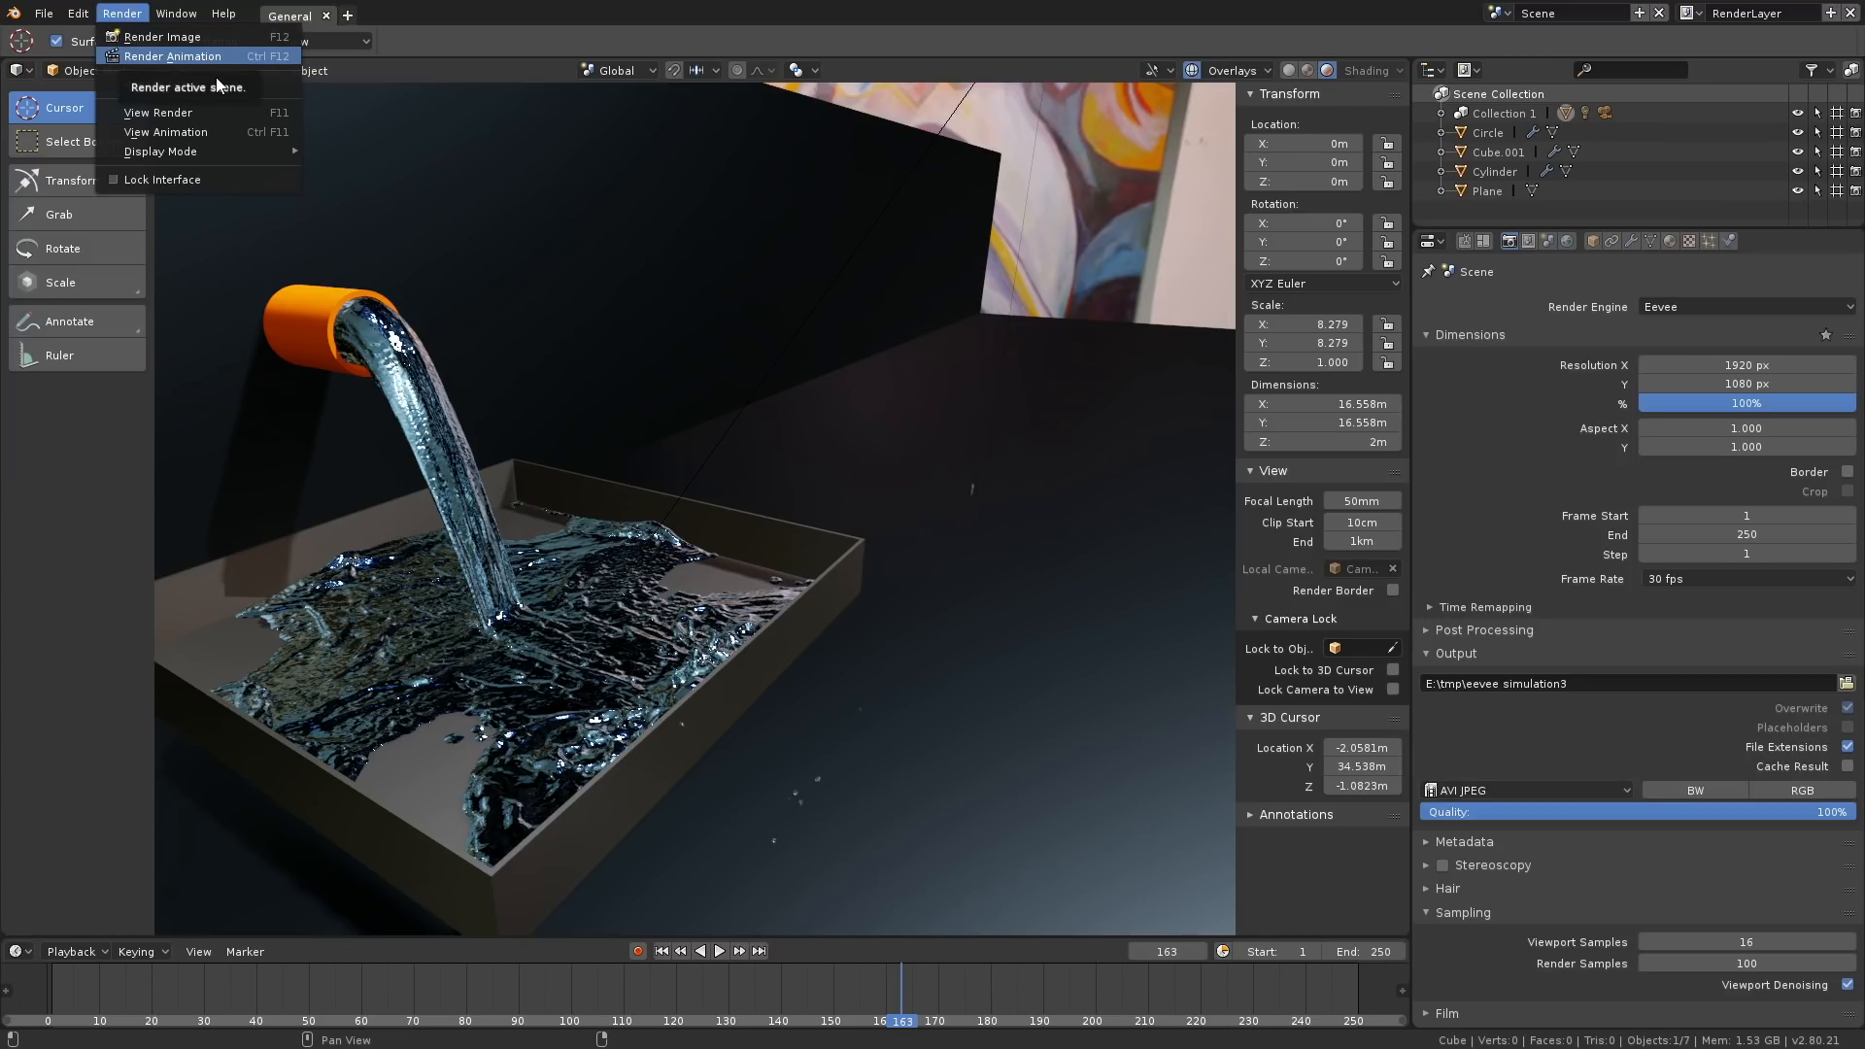
pyautogui.click(772, 345)
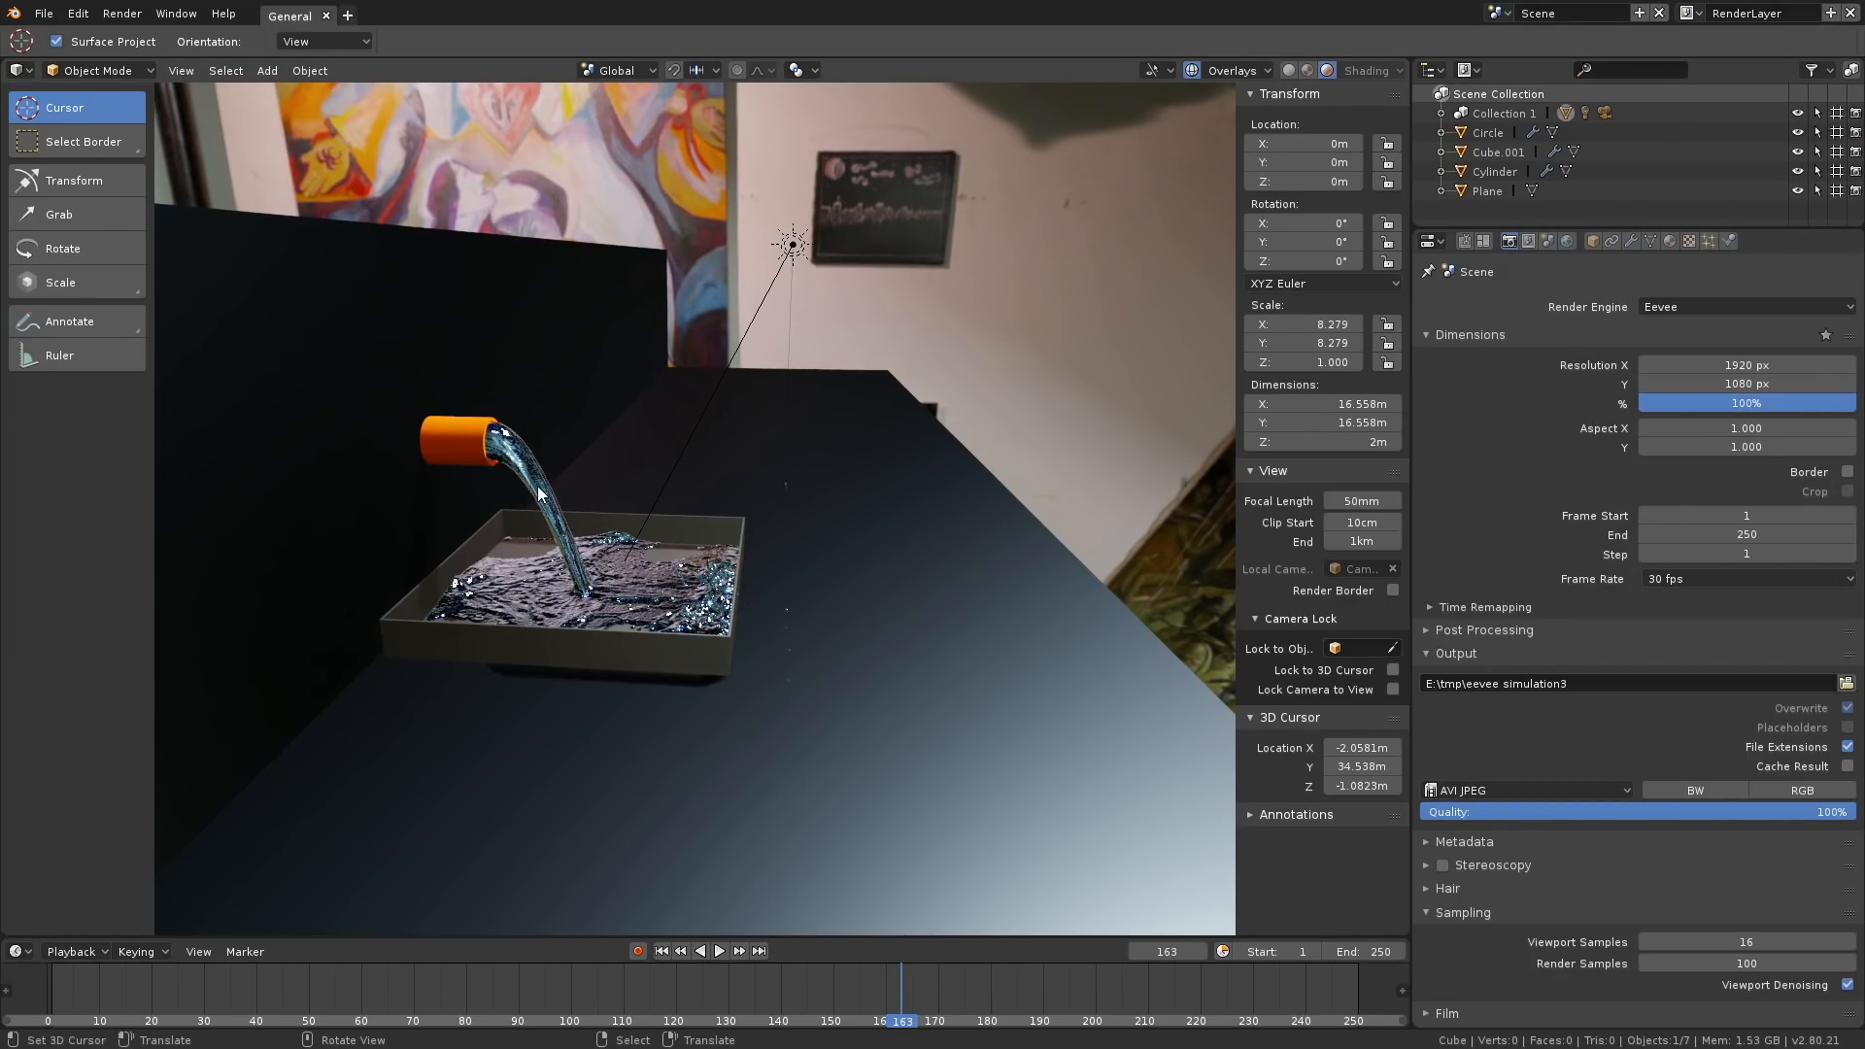
pyautogui.click(1727, 240)
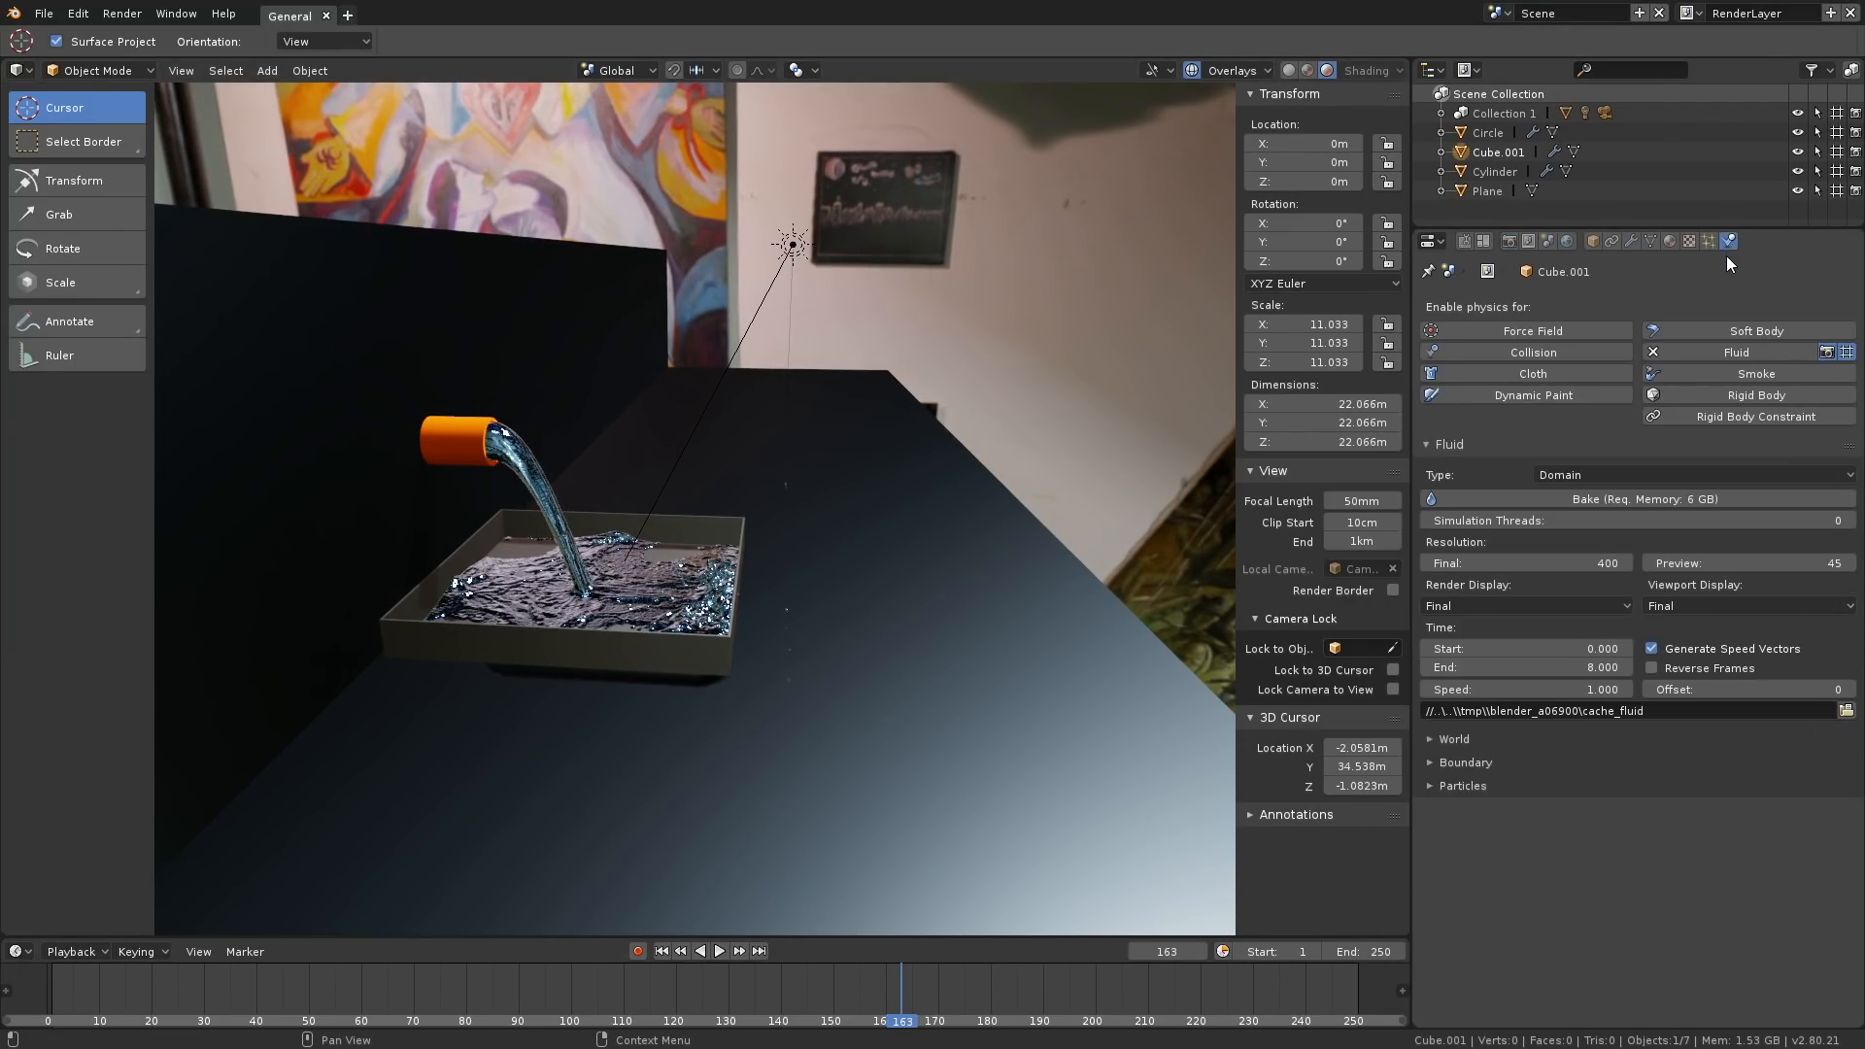